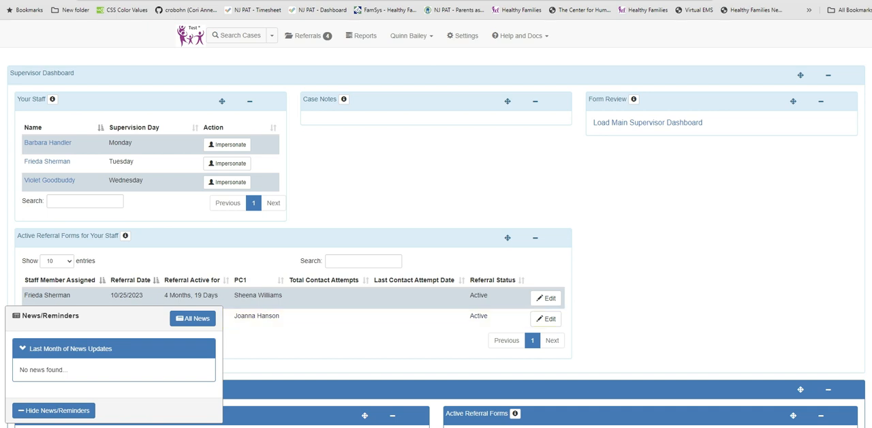
mouse_move(462, 36)
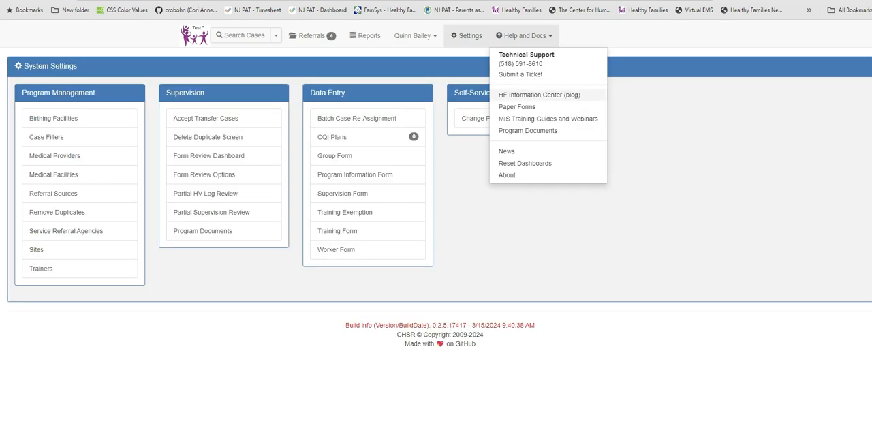
- Glance at the training videos help page, then return to the System Settings page
click(548, 119)
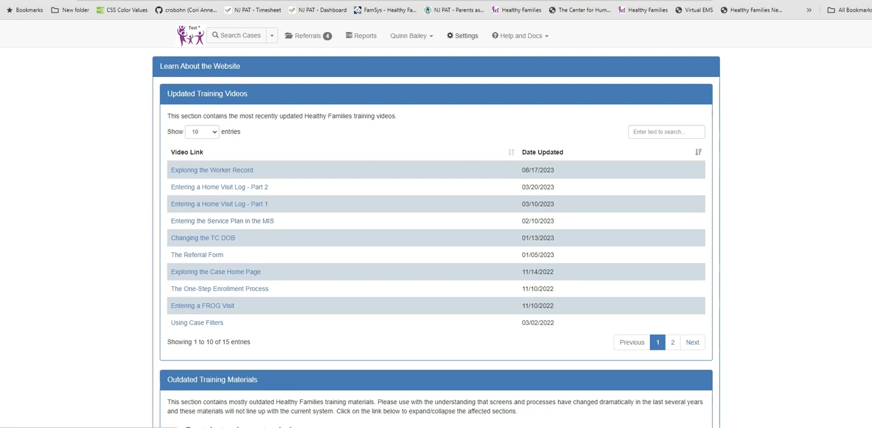
click(466, 35)
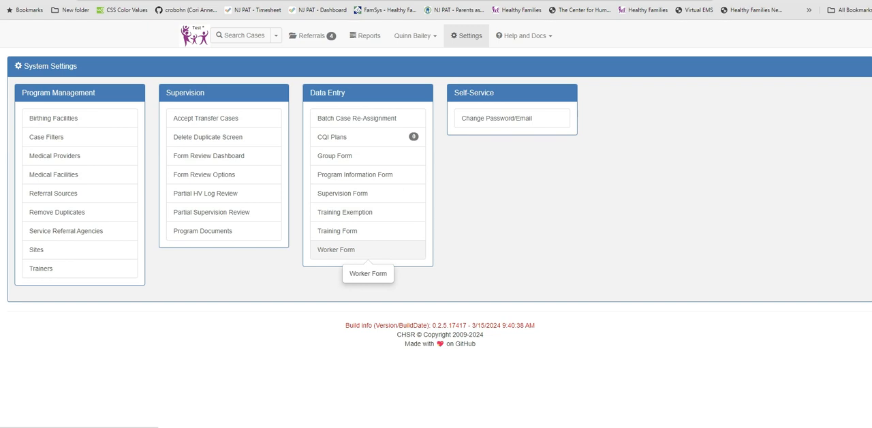
- In Violet Goodbuddy's worker form, enter termination date 02/15/24 with reason Disability
click(335, 250)
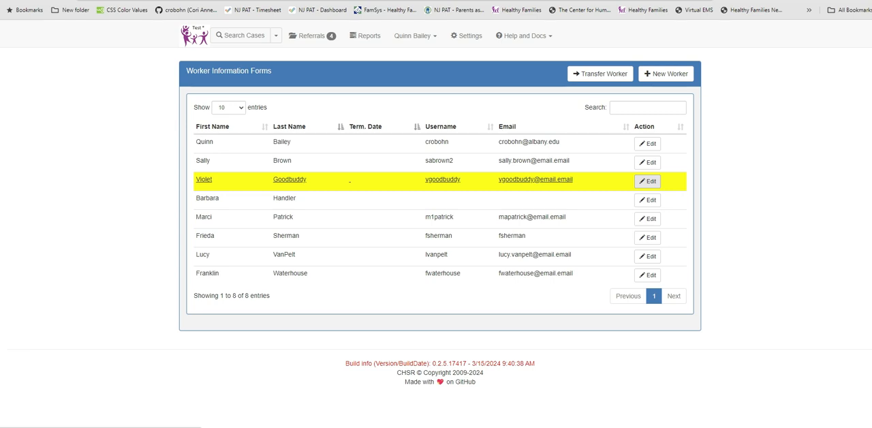
click(646, 181)
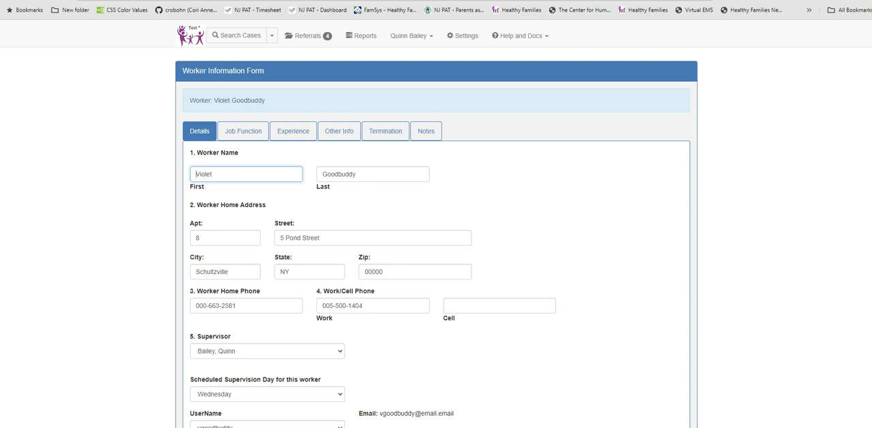
click(385, 131)
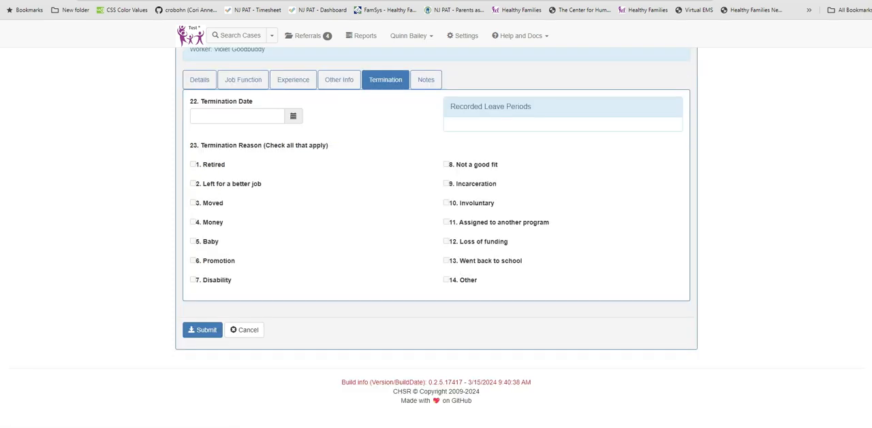
click(236, 115)
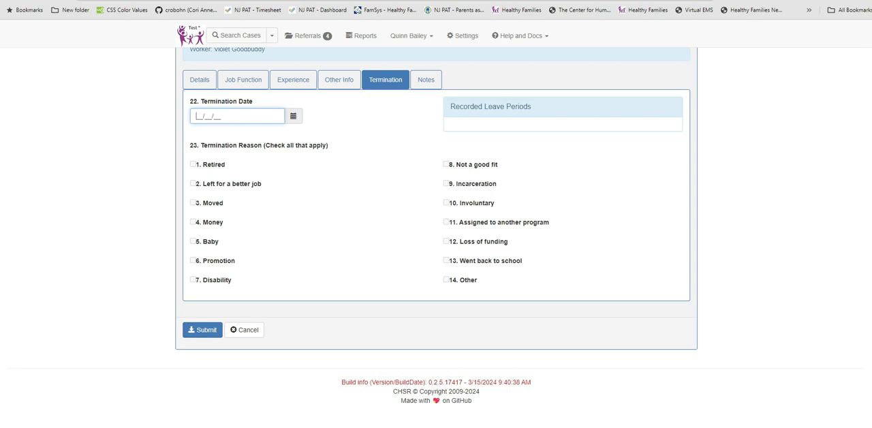
text(02/15/2)
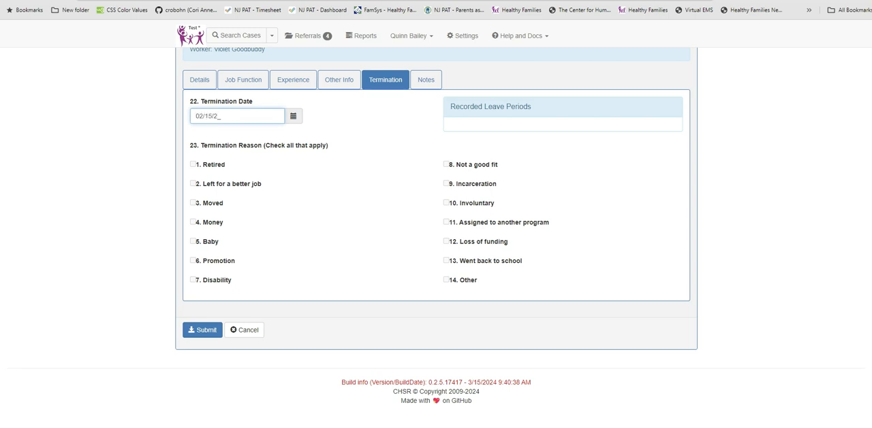
text(4)
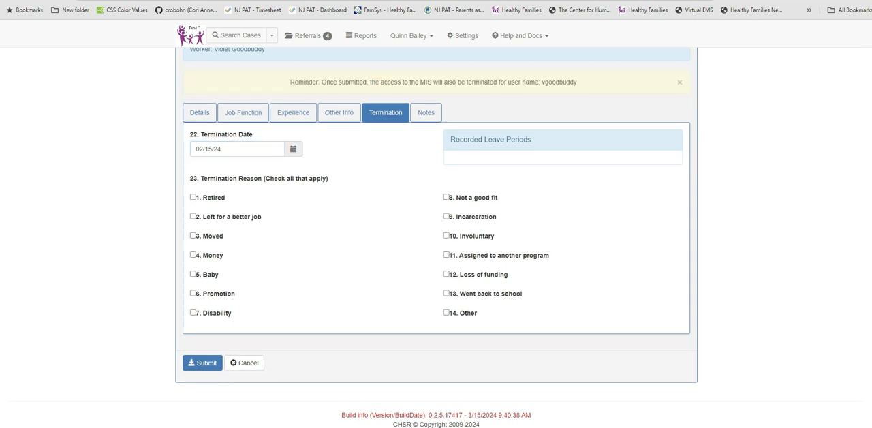
click(193, 312)
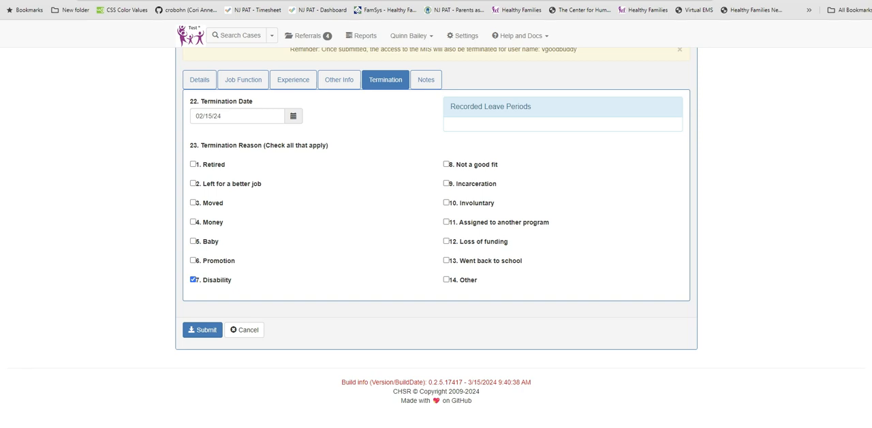
scroll(up, 3)
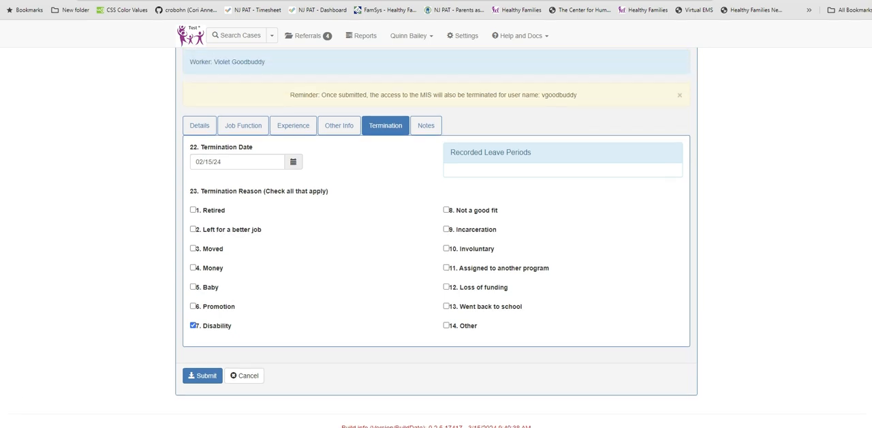
scroll(down, 3)
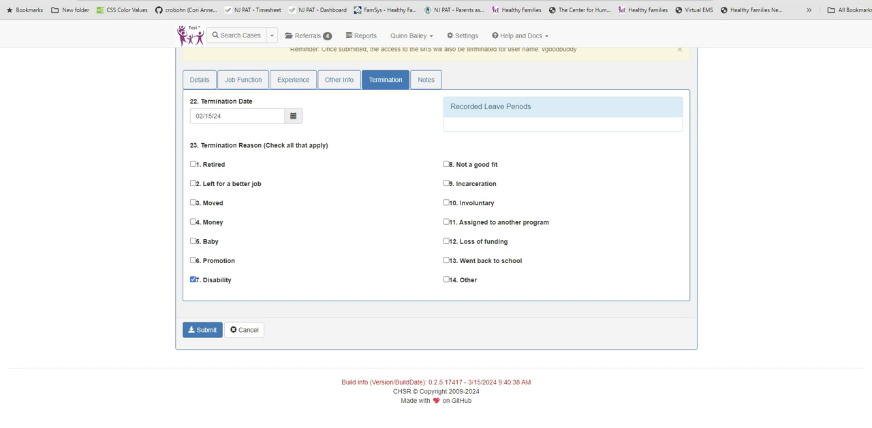
- Submit Violet Goodbuddy's termination and see it refused for her open cases
click(202, 330)
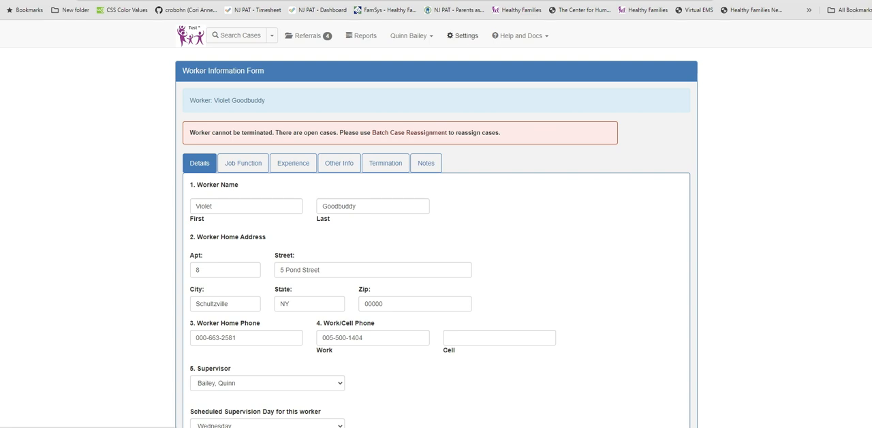
mouse_move(466, 35)
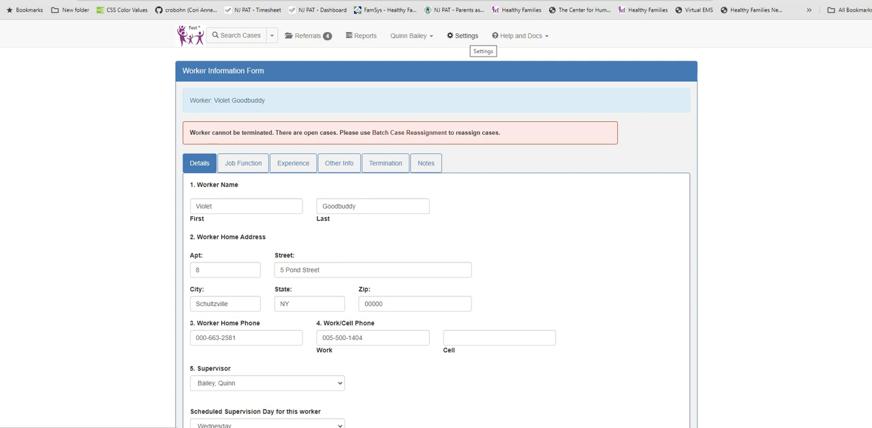
- From System Settings, select Violet Goodbuddy as the worker whose cases will be reassigned
click(467, 36)
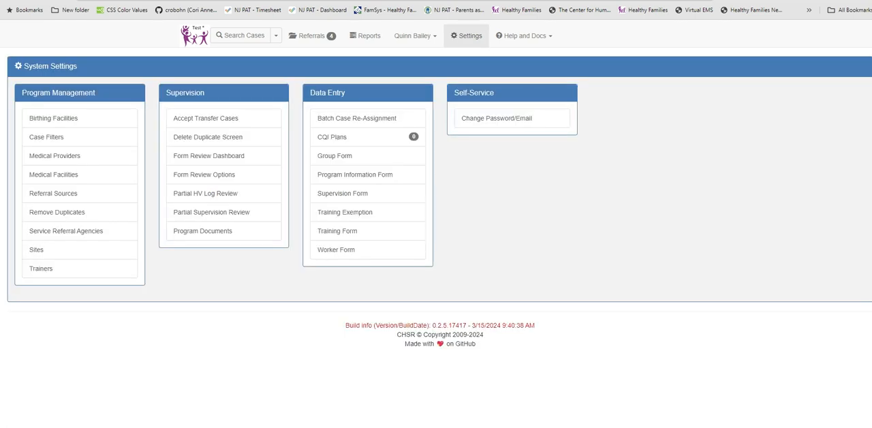
mouse_move(356, 118)
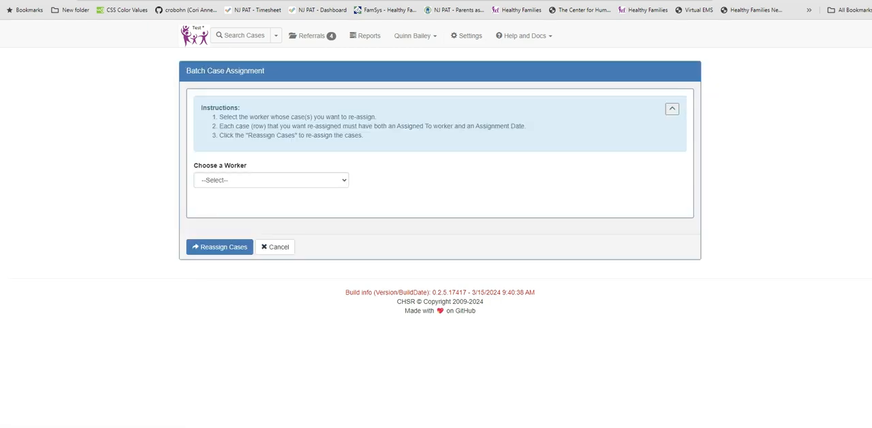
click(271, 180)
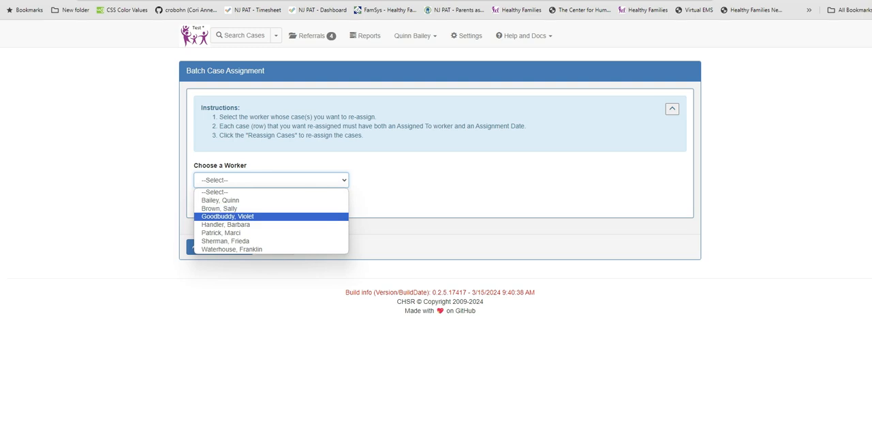
click(228, 216)
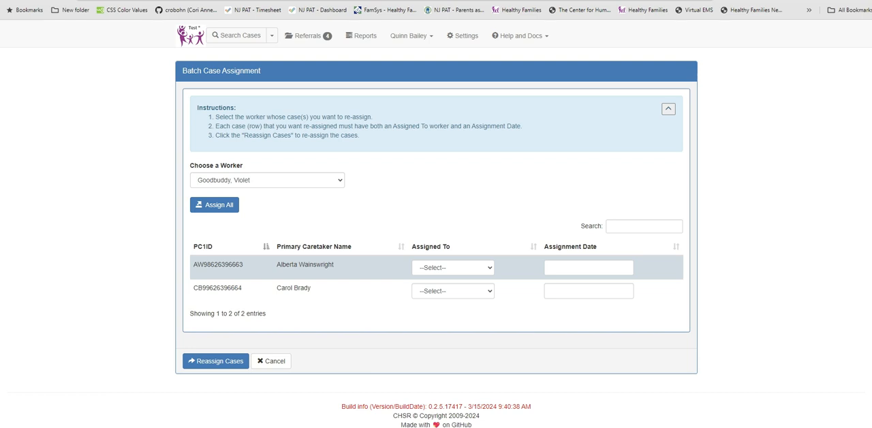
mouse_move(215, 204)
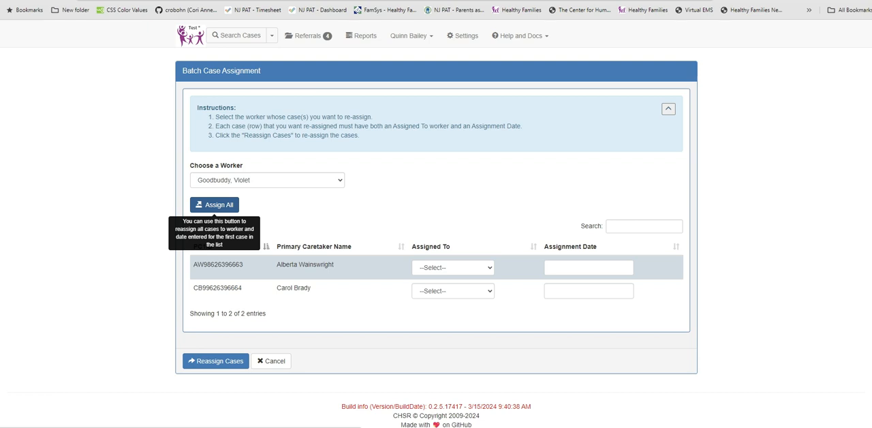
click(452, 267)
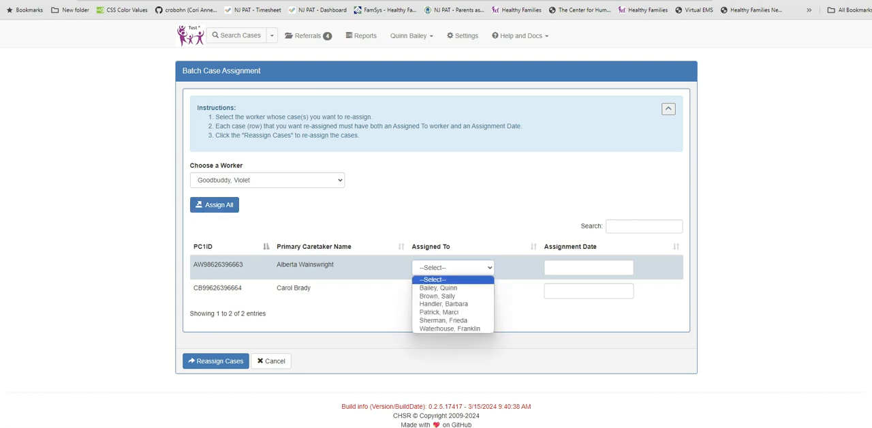
click(438, 288)
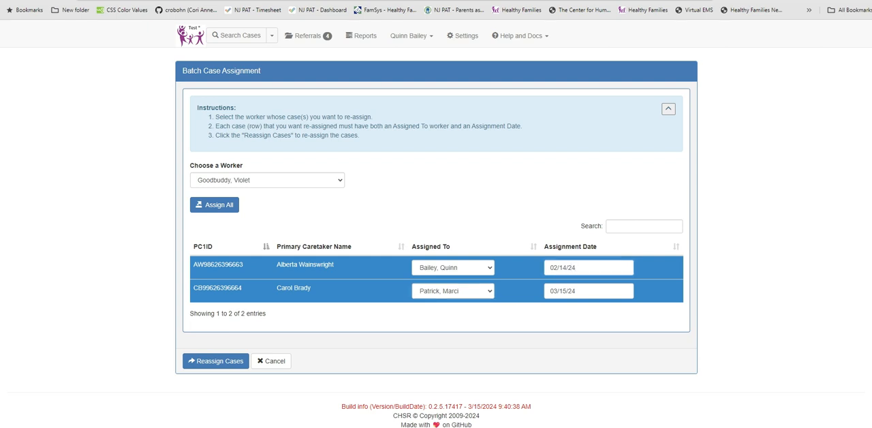
triple_click(588, 291)
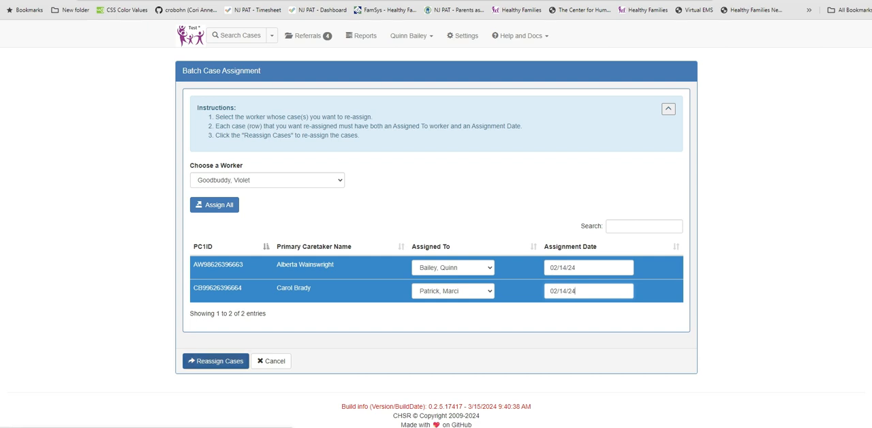
click(215, 360)
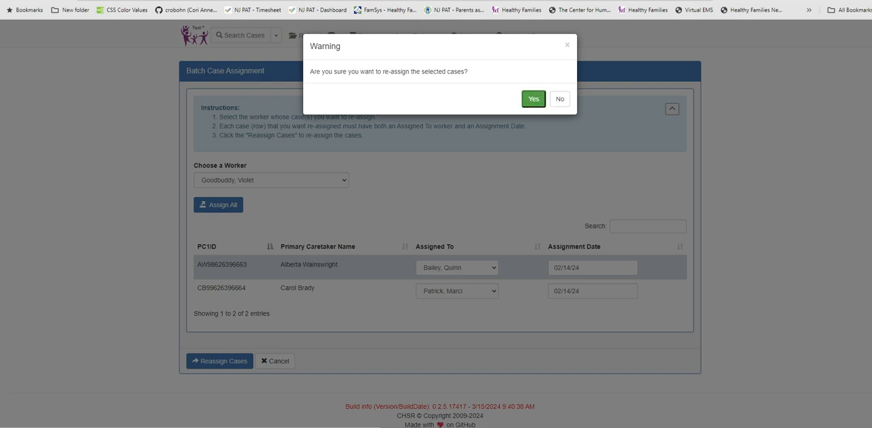
click(533, 99)
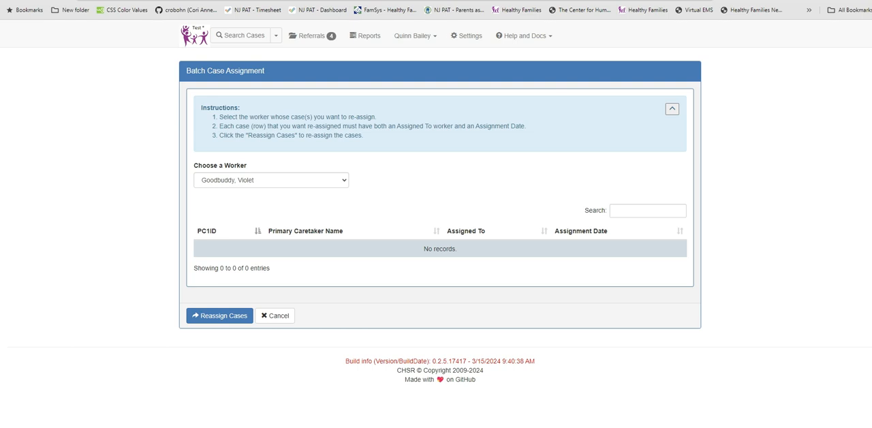
click(466, 36)
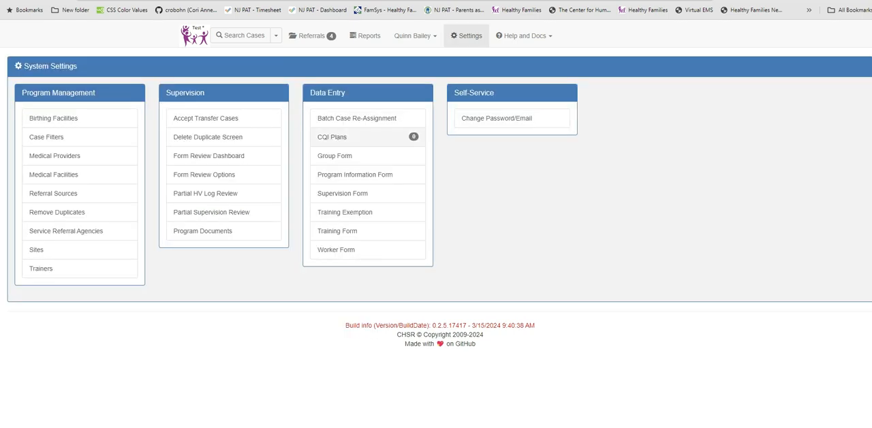
click(335, 249)
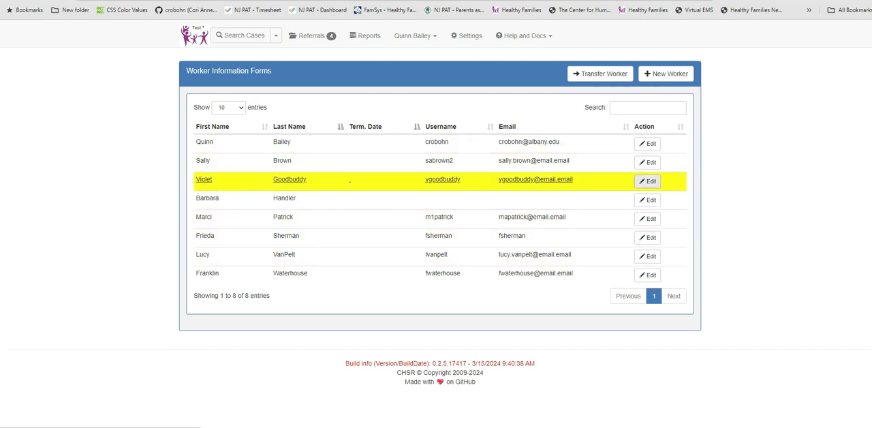
click(647, 181)
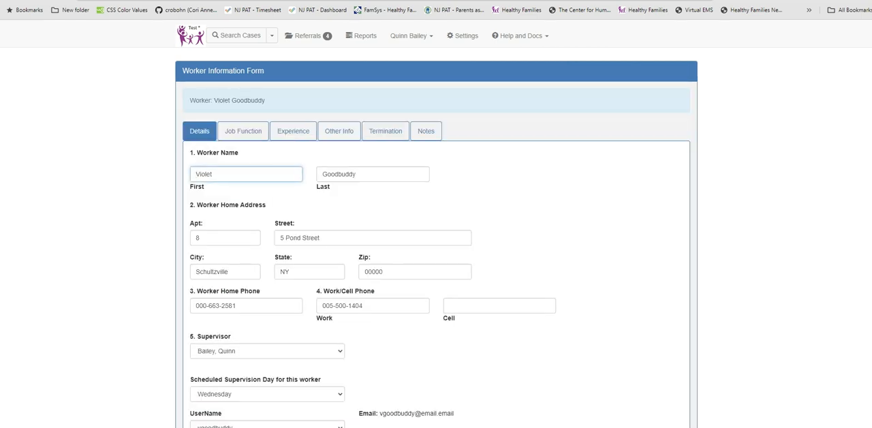
click(385, 131)
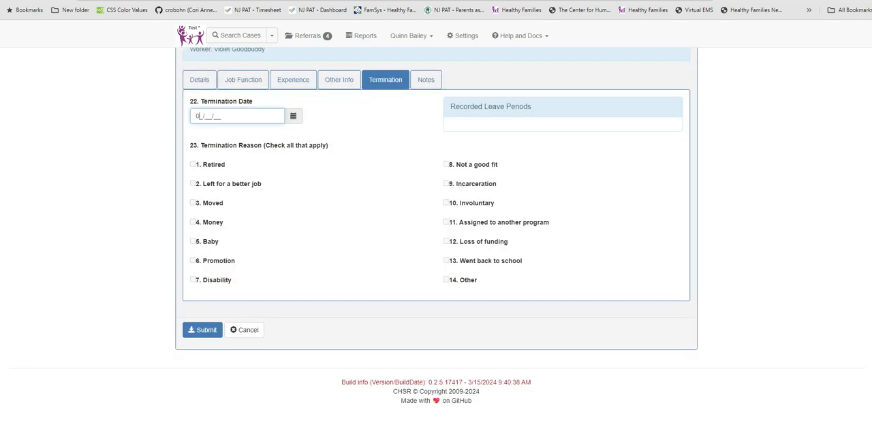
text(02/15/24)
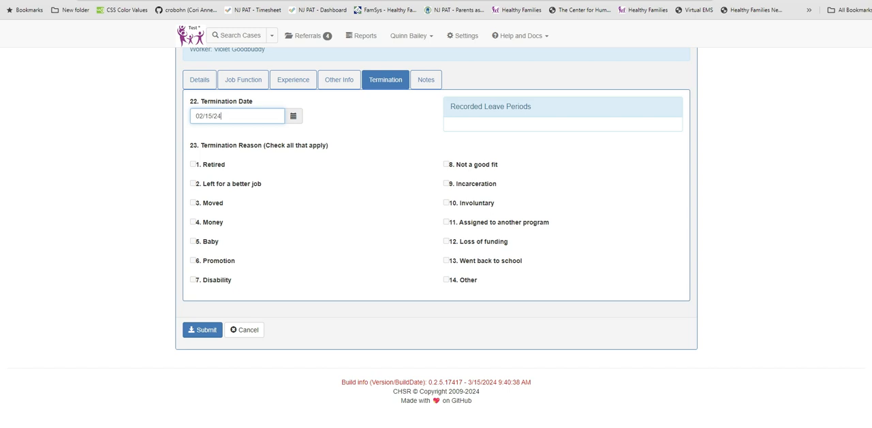
scroll(up, 3)
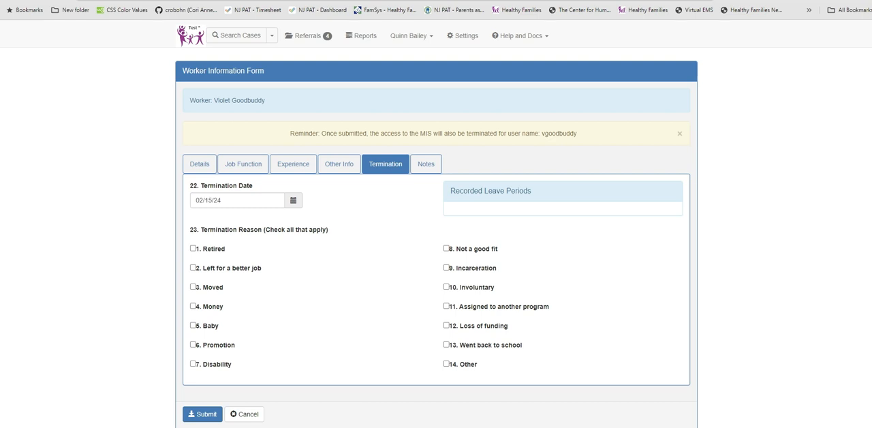
click(193, 363)
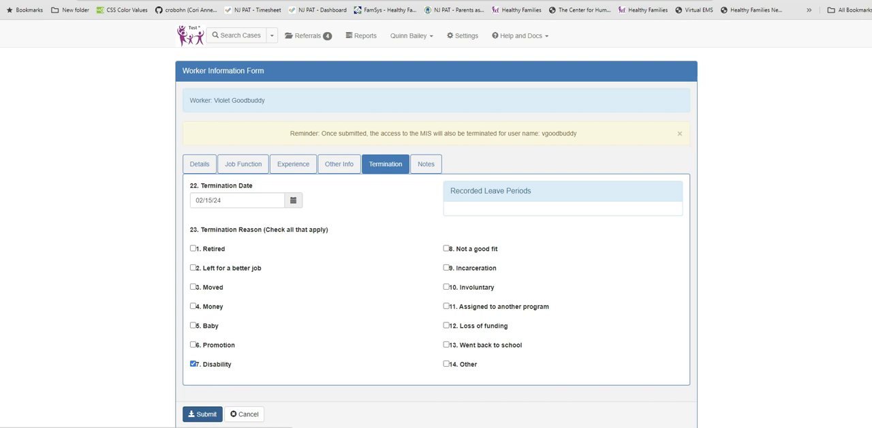
click(202, 414)
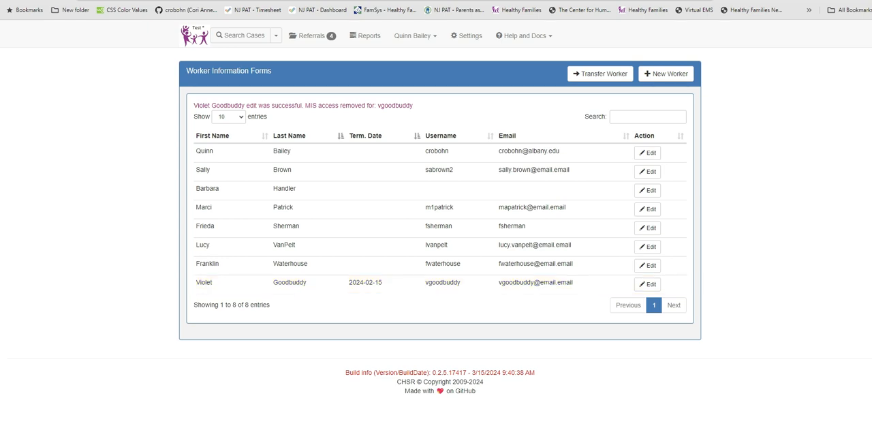
mouse_move(439, 282)
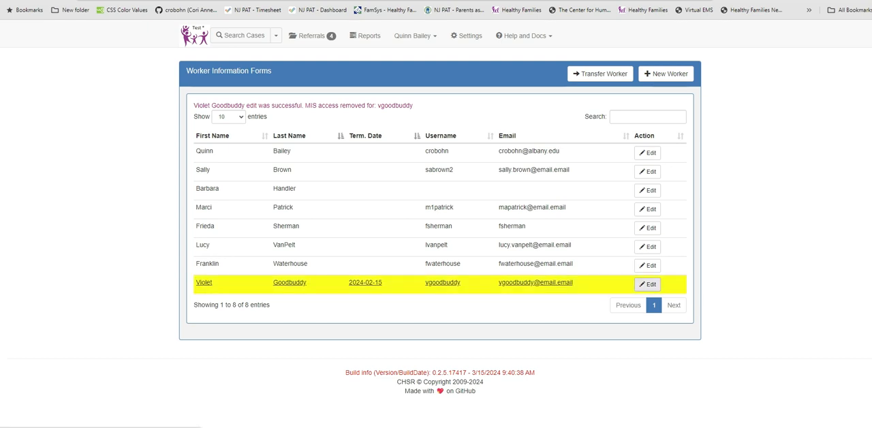
- Reopen Violet Goodbuddy's record on its Termination tab showing the 02/15/24 Disability termination
click(647, 284)
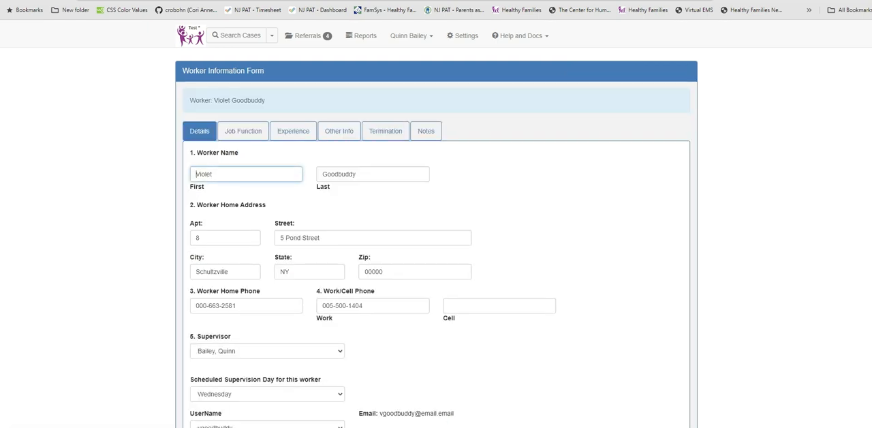
click(385, 131)
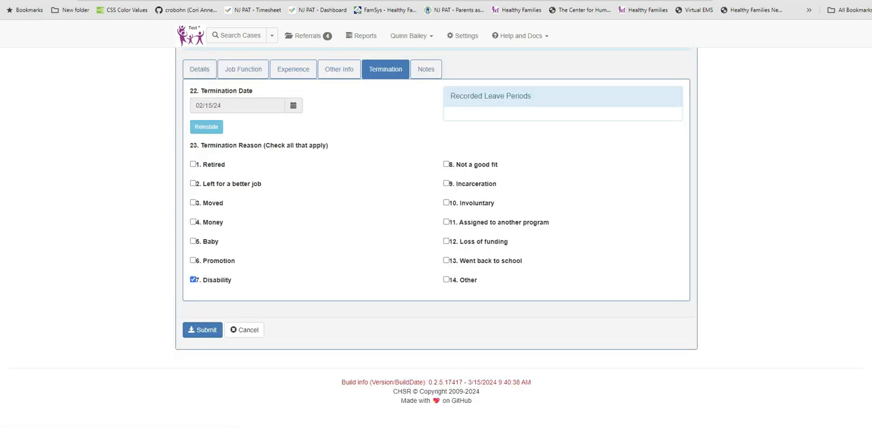
- Reinstate Violet Goodbuddy, recording a leave of absence ending 03/06/24
click(206, 127)
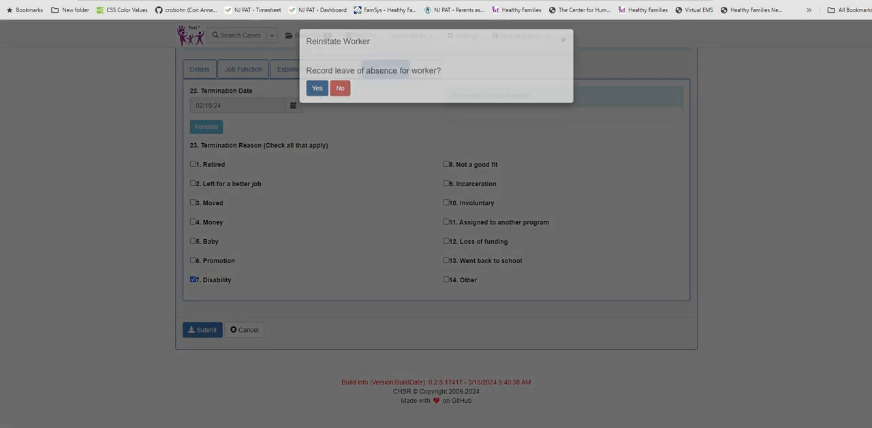
click(317, 88)
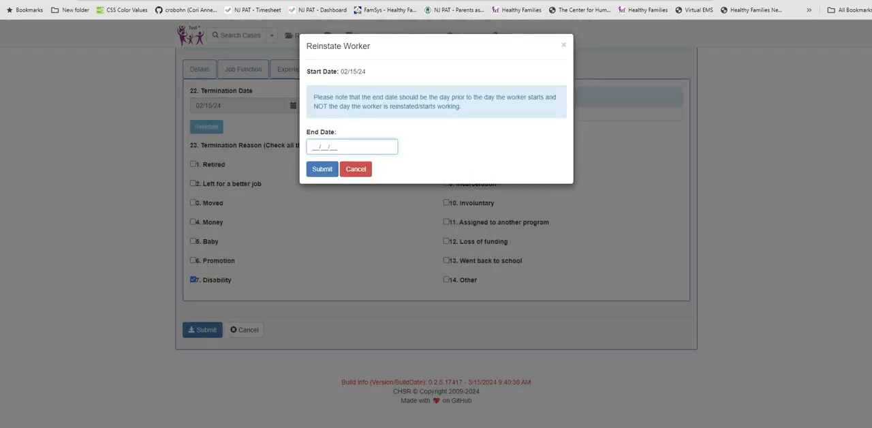
click(352, 146)
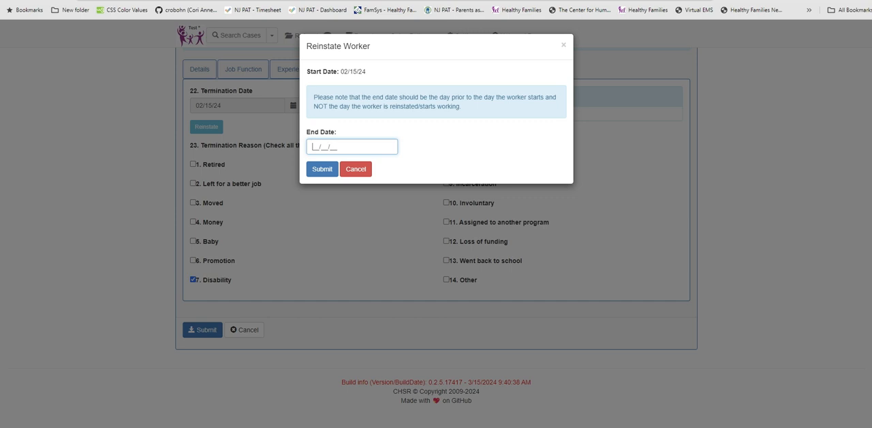
text(03)
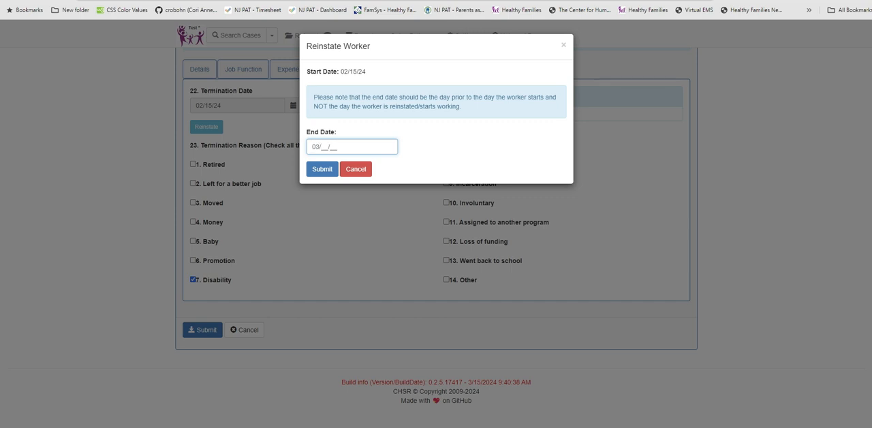
text(06)
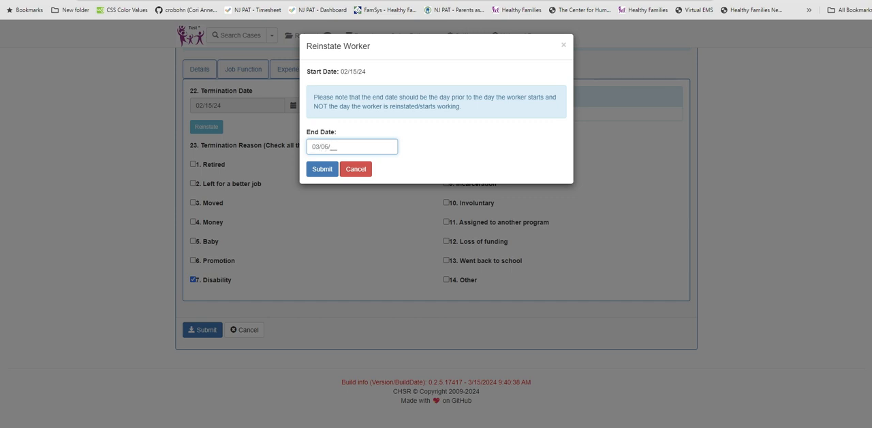
text(24)
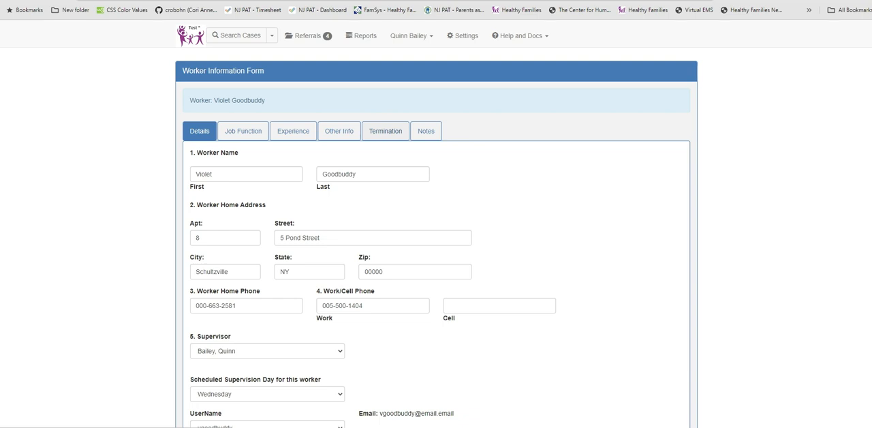
- Check the Termination tab's recorded leave period from 02/15/2024 to 03/06/2024
click(386, 131)
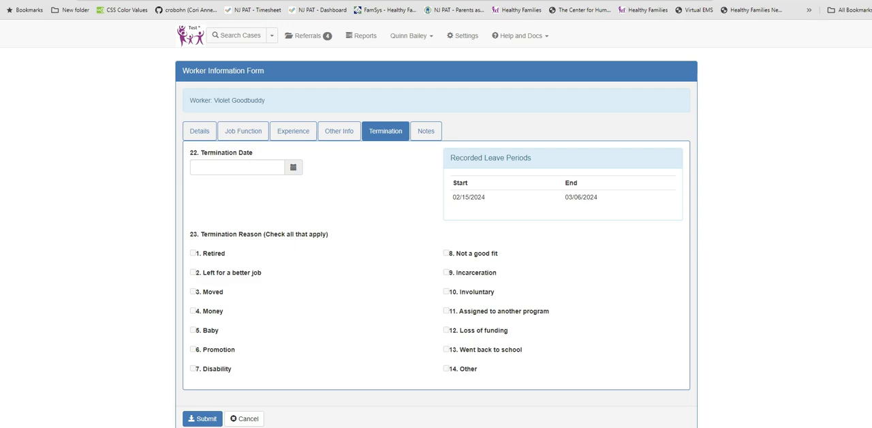
click(203, 419)
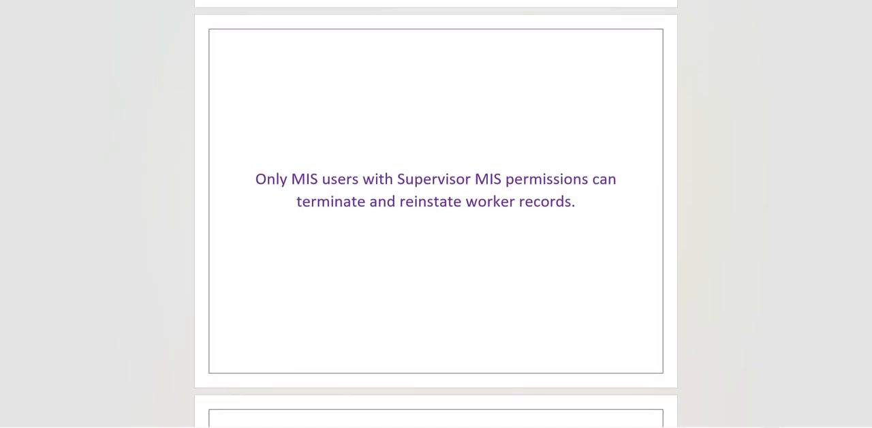
scroll(down, 3)
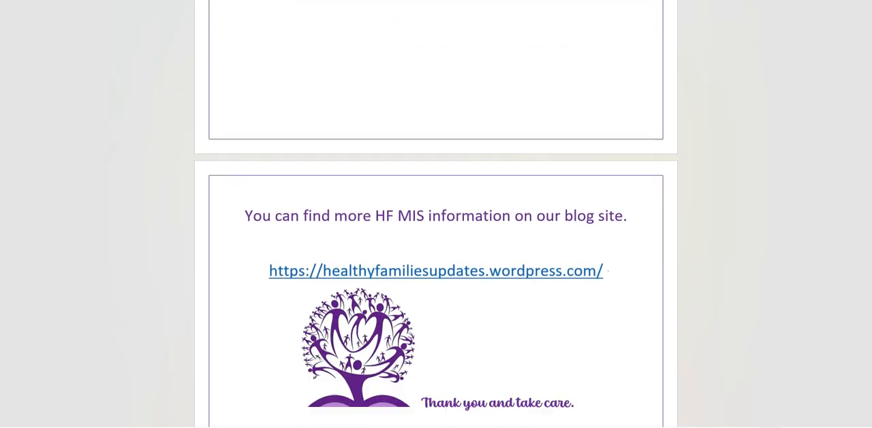